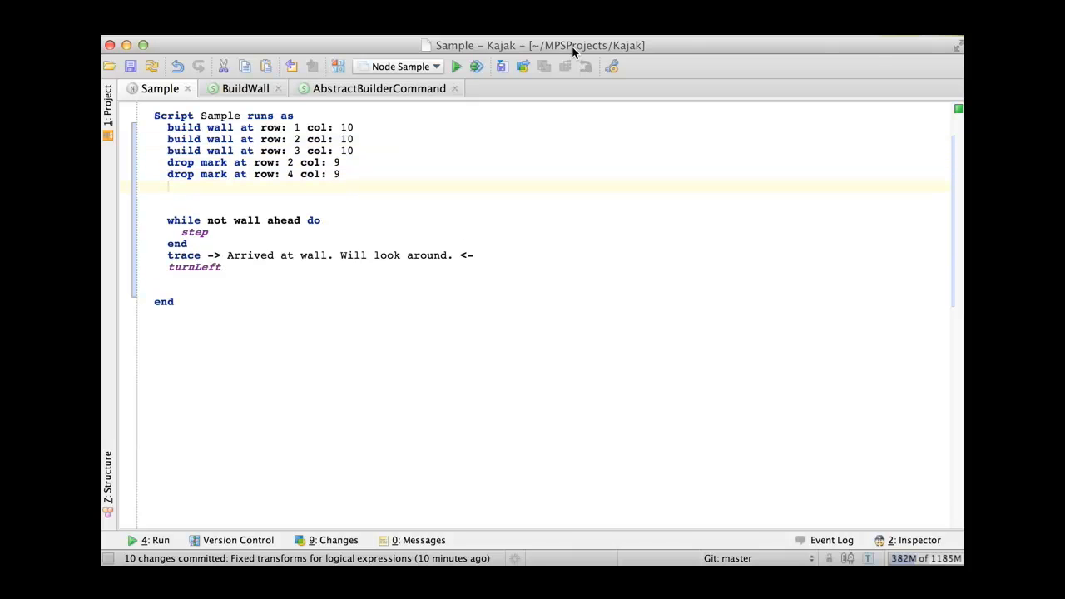
# Bring up the BuildWall concept declaration, which extends AbstractBuilderCommand with alias 'build wall'.
pyautogui.write('pick')
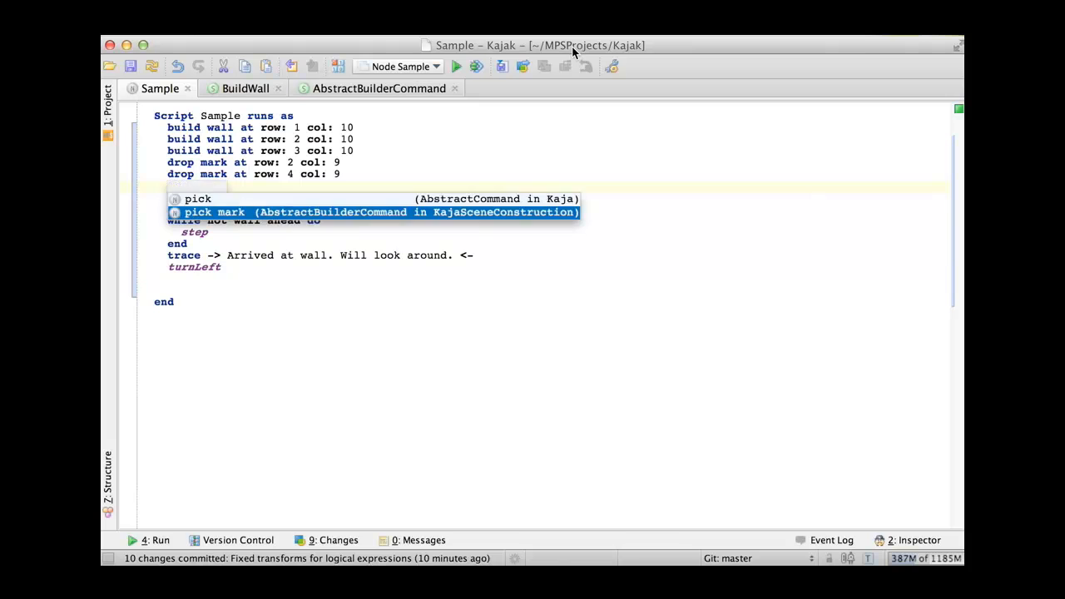
pyautogui.click(380, 212)
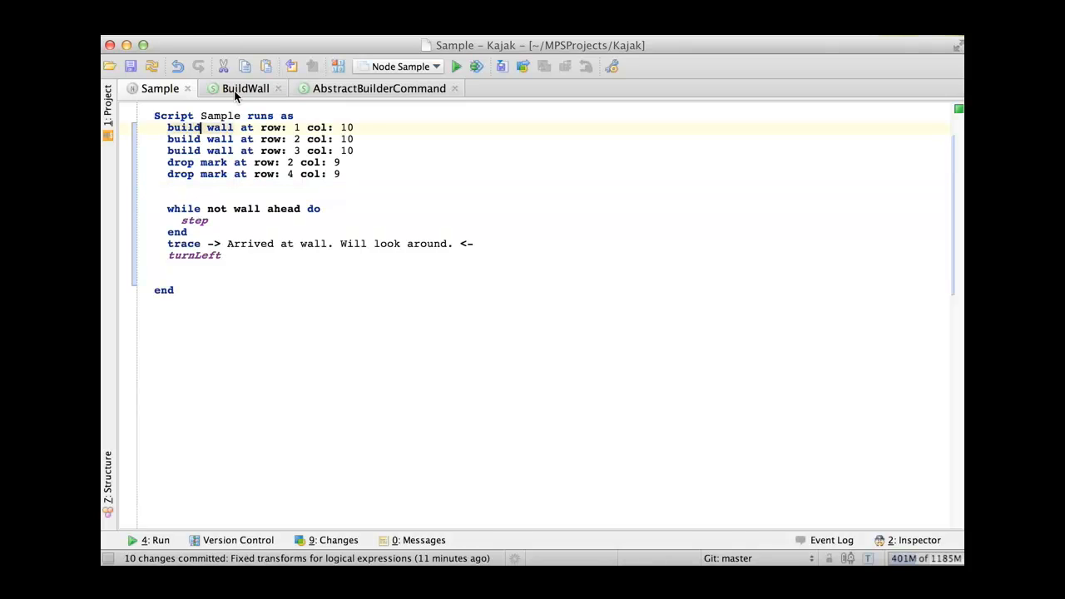
pyautogui.click(244, 88)
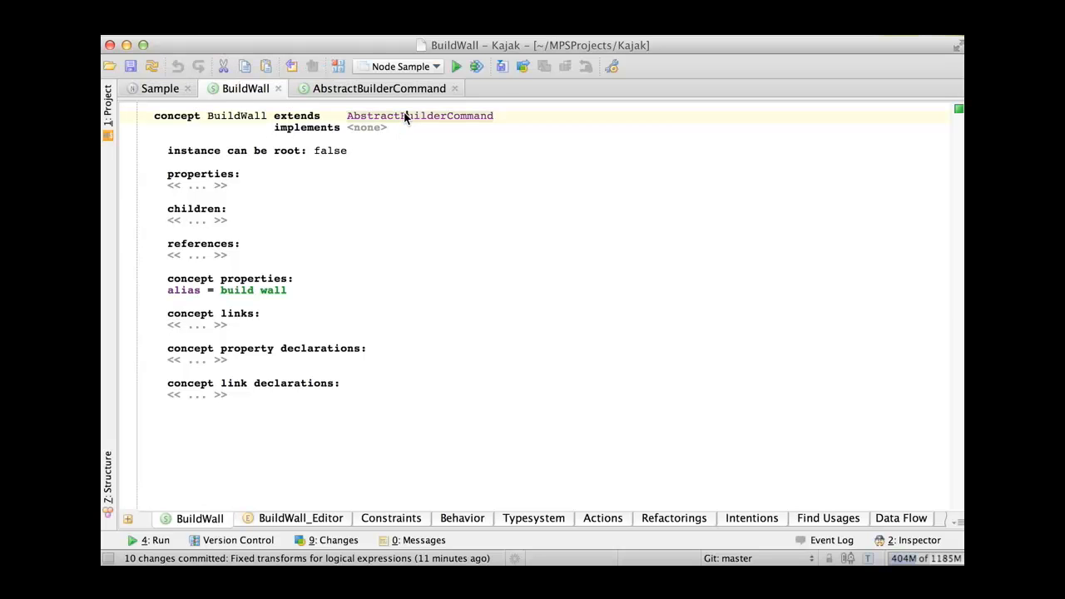
# Inspect AbstractBuilderCommand's integer row and col properties, then return to BuildWall.
pyautogui.click(380, 88)
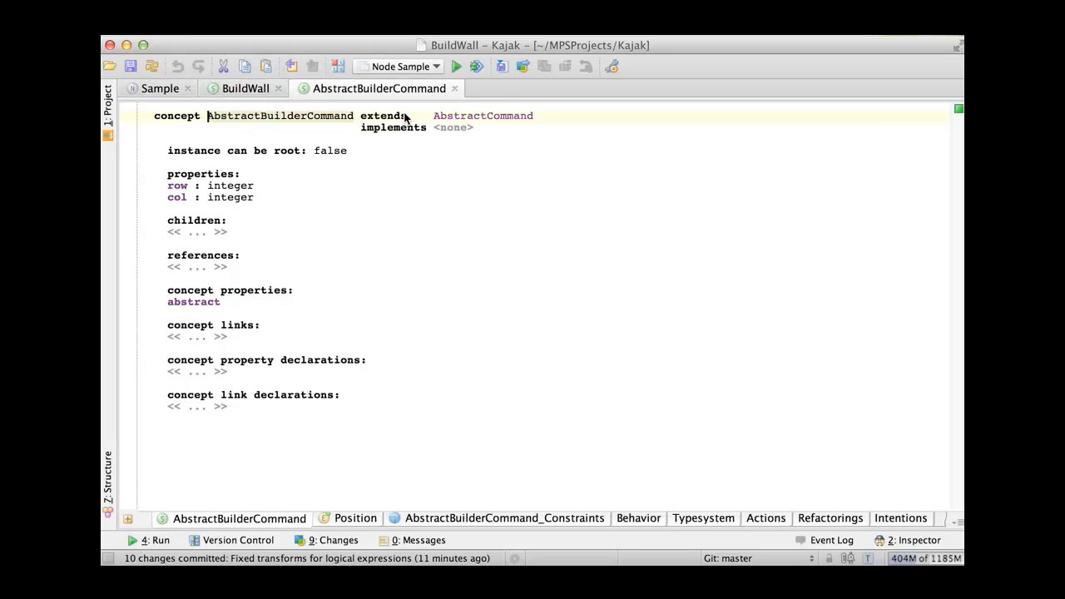
pyautogui.doubleClick(229, 186)
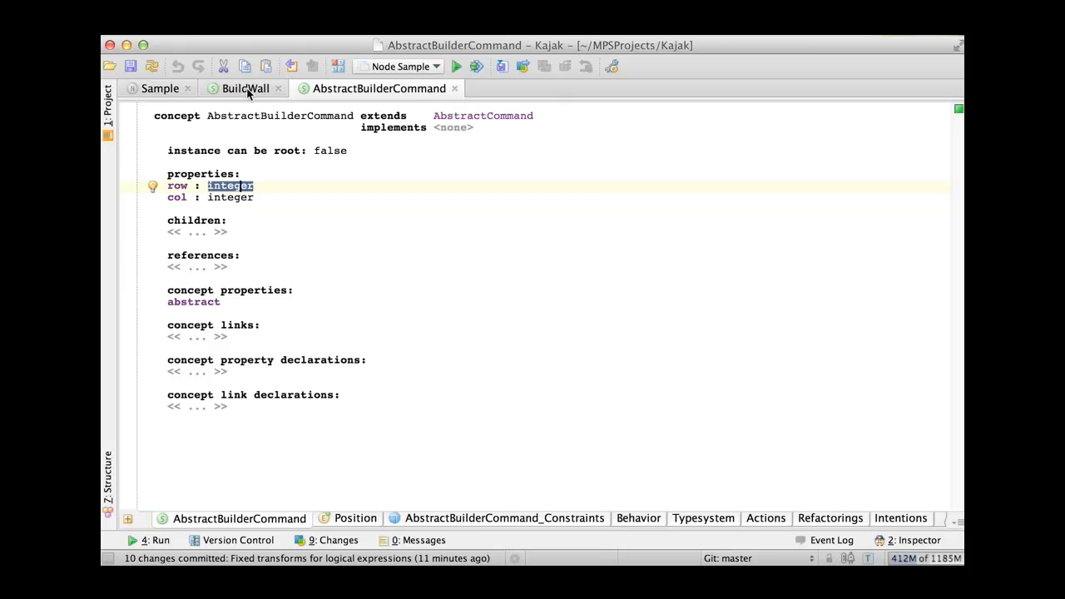
pyautogui.click(245, 88)
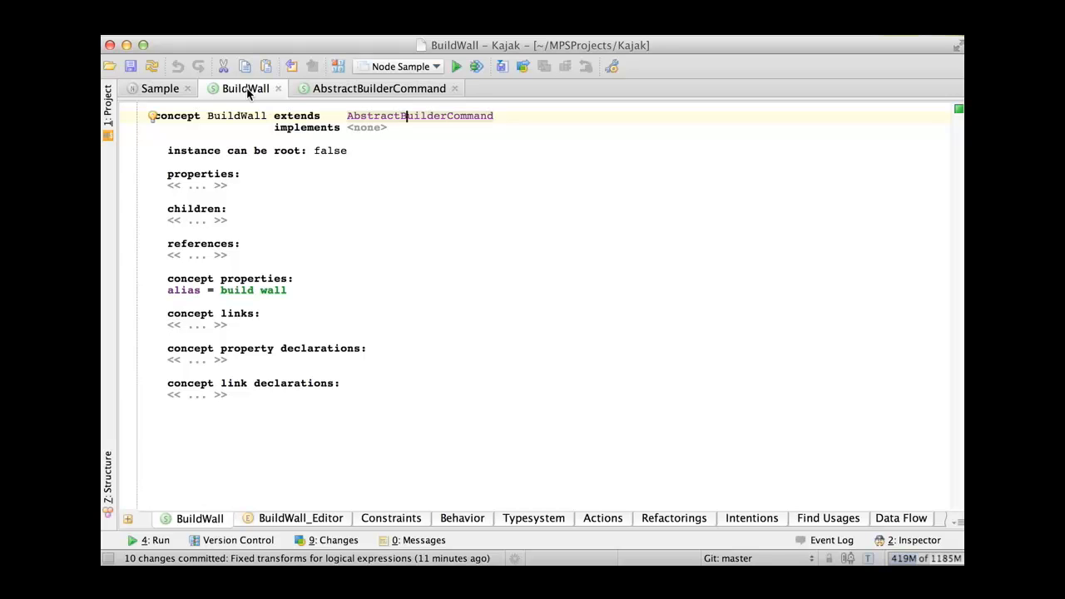
pyautogui.moveTo(248, 304)
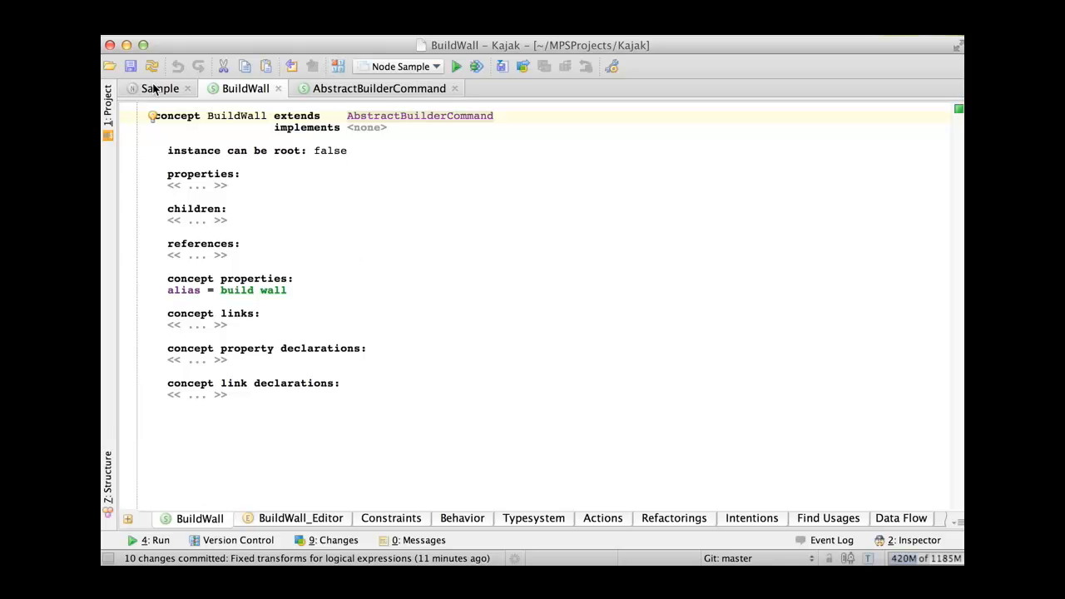
# Compare the Sample script with AbstractBuilderCommand and show its Position editor component 'at row: {row} col: {col}'.
pyautogui.click(160, 89)
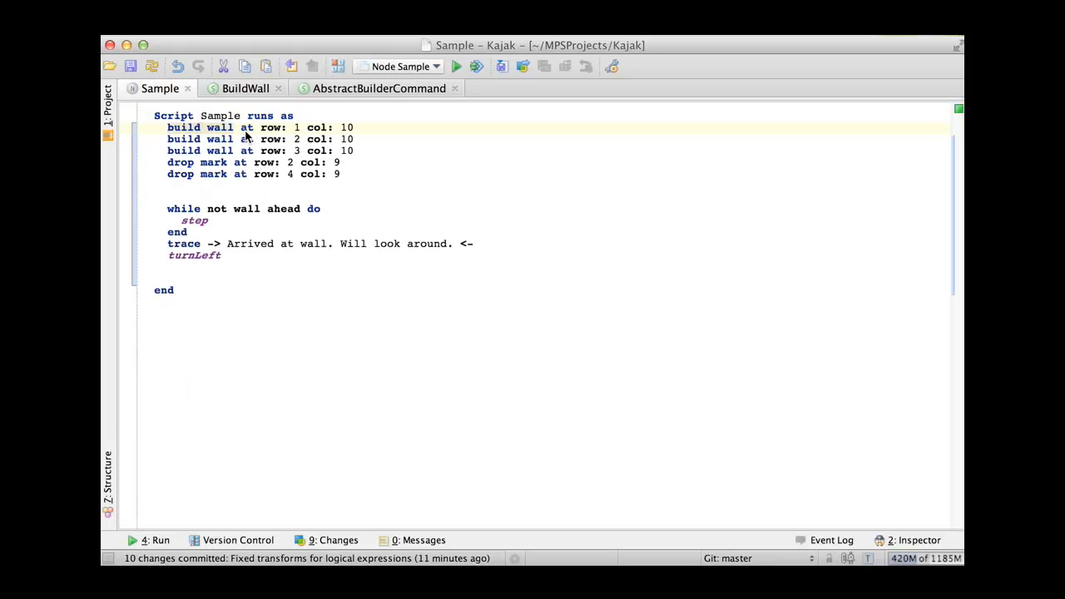
pyautogui.moveTo(324, 113)
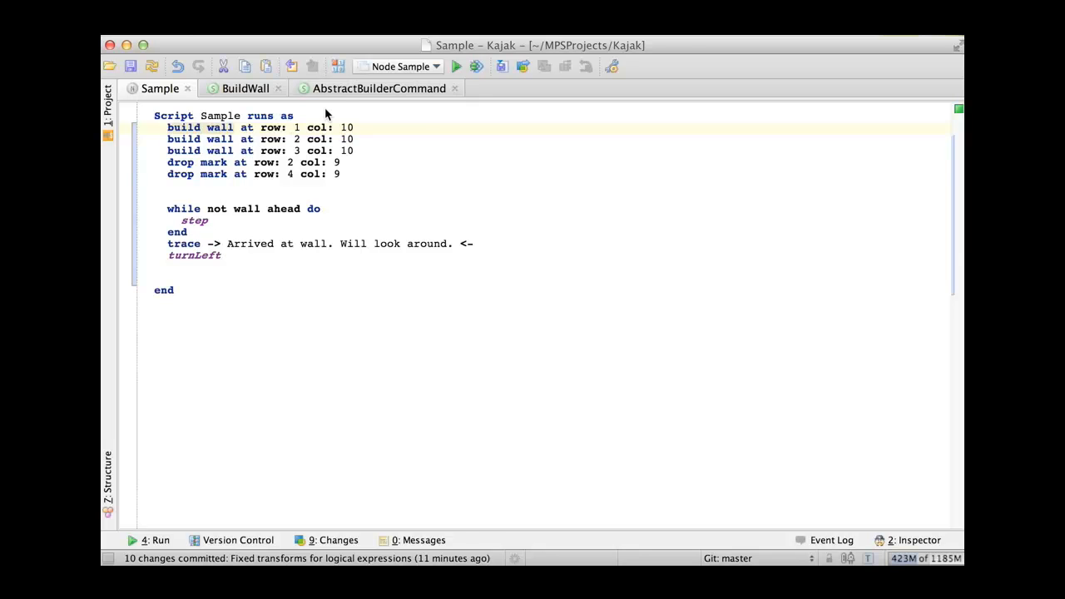
pyautogui.click(380, 88)
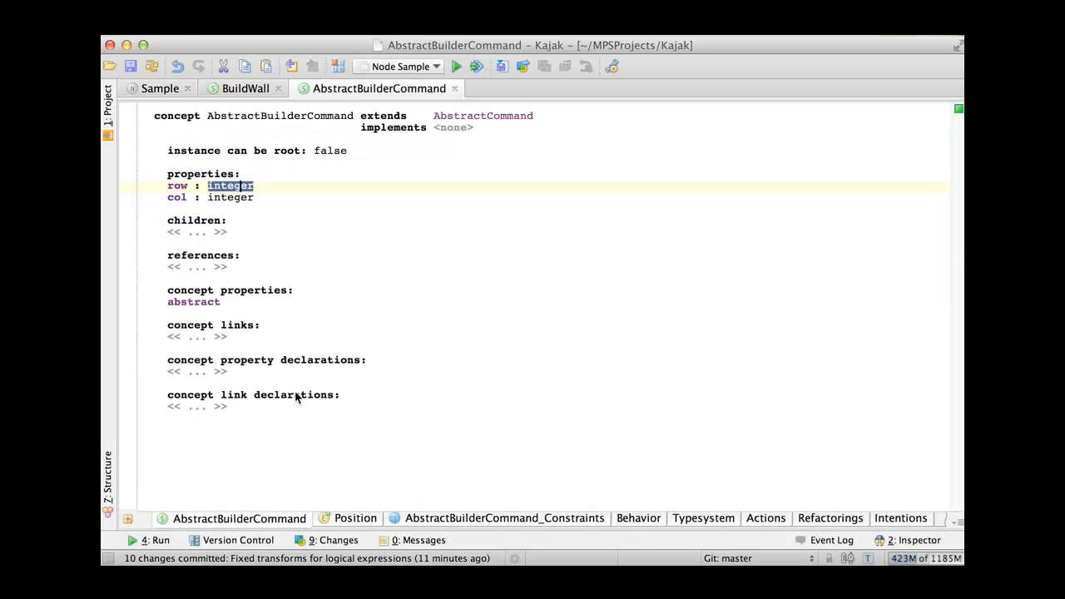
pyautogui.moveTo(337, 176)
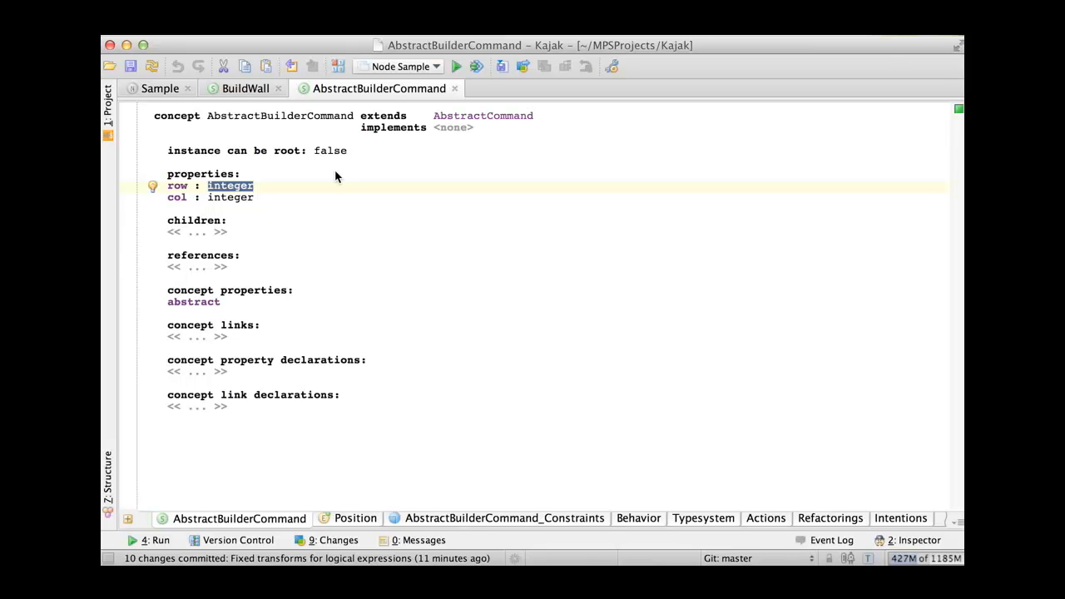
pyautogui.click(159, 88)
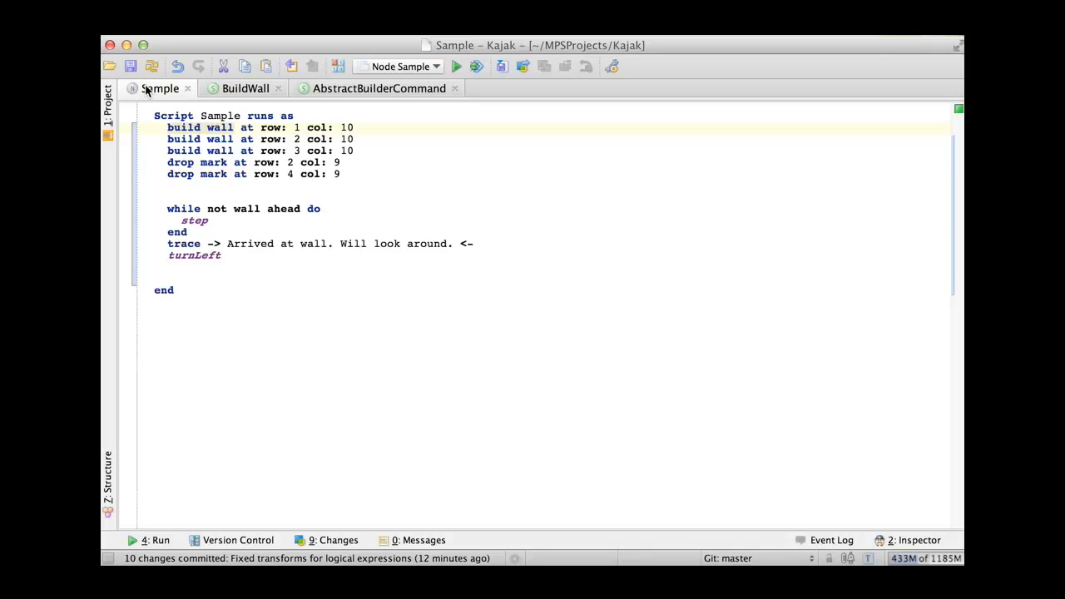
pyautogui.click(379, 88)
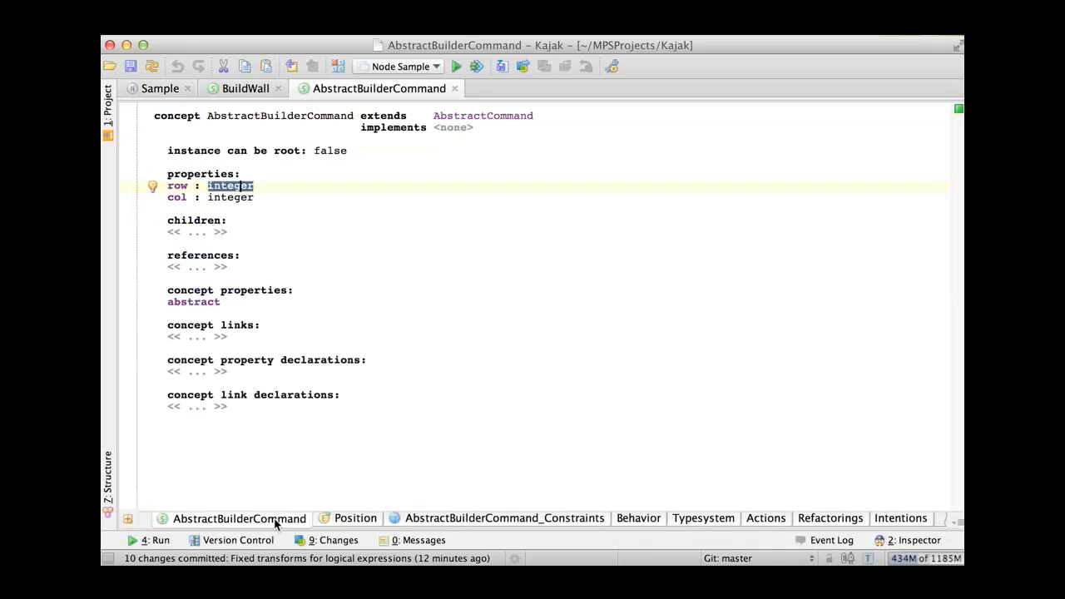
pyautogui.click(356, 517)
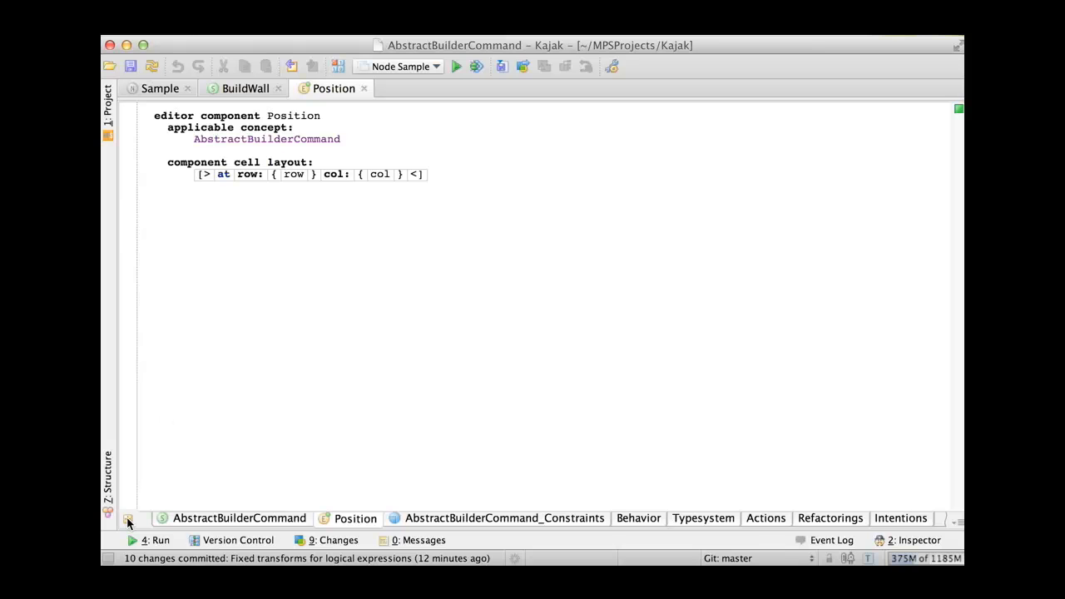
# Review the available editor aspect kinds, then show BuildWall_Editor with the alias followed by the Position component.
pyautogui.click(130, 523)
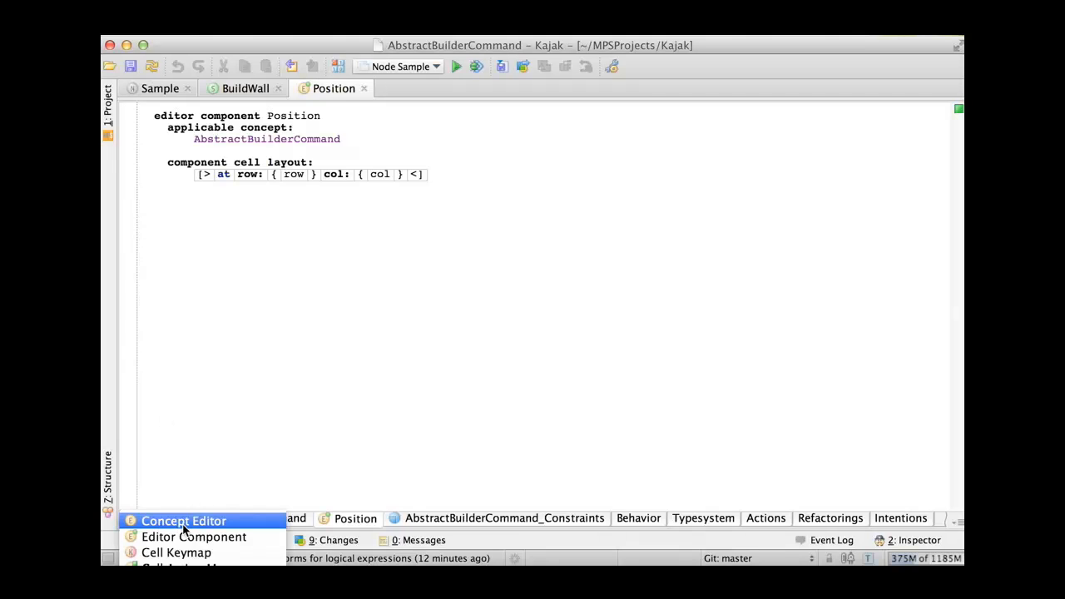
pyautogui.moveTo(193, 535)
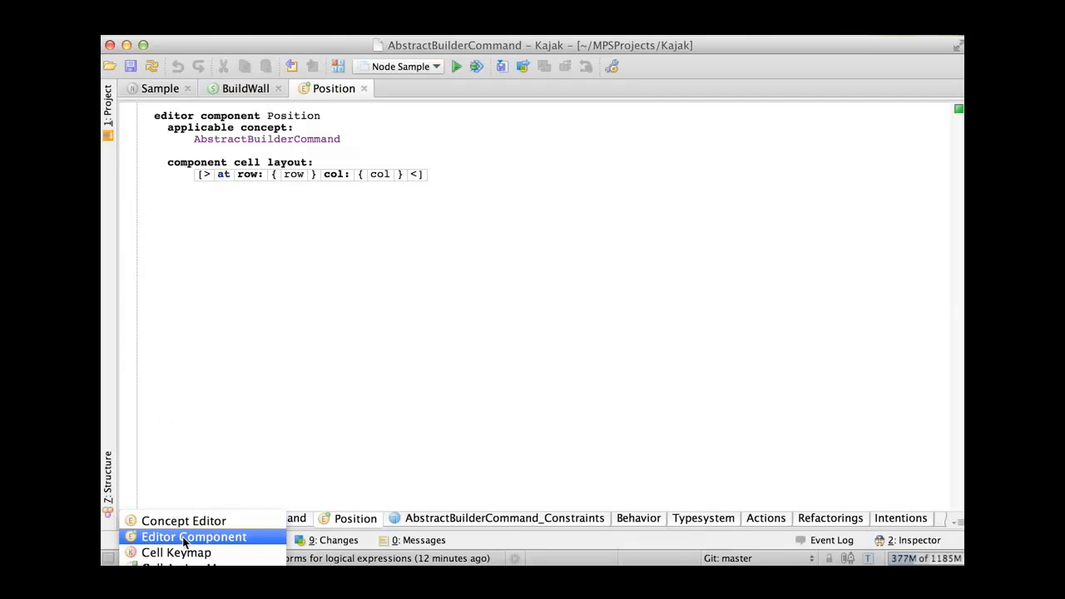
pyautogui.click(193, 536)
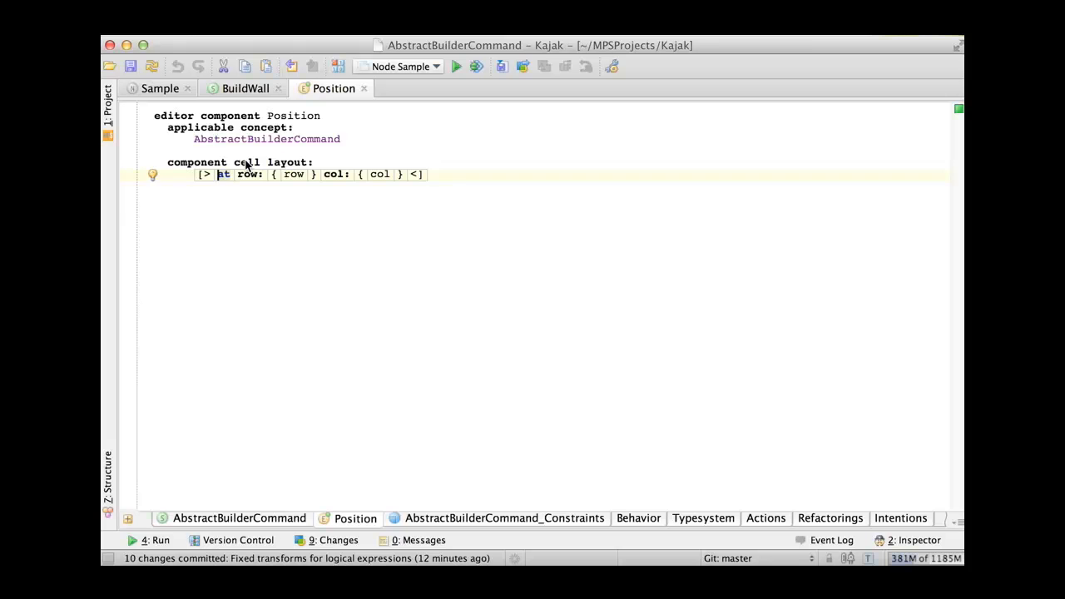
pyautogui.moveTo(291, 193)
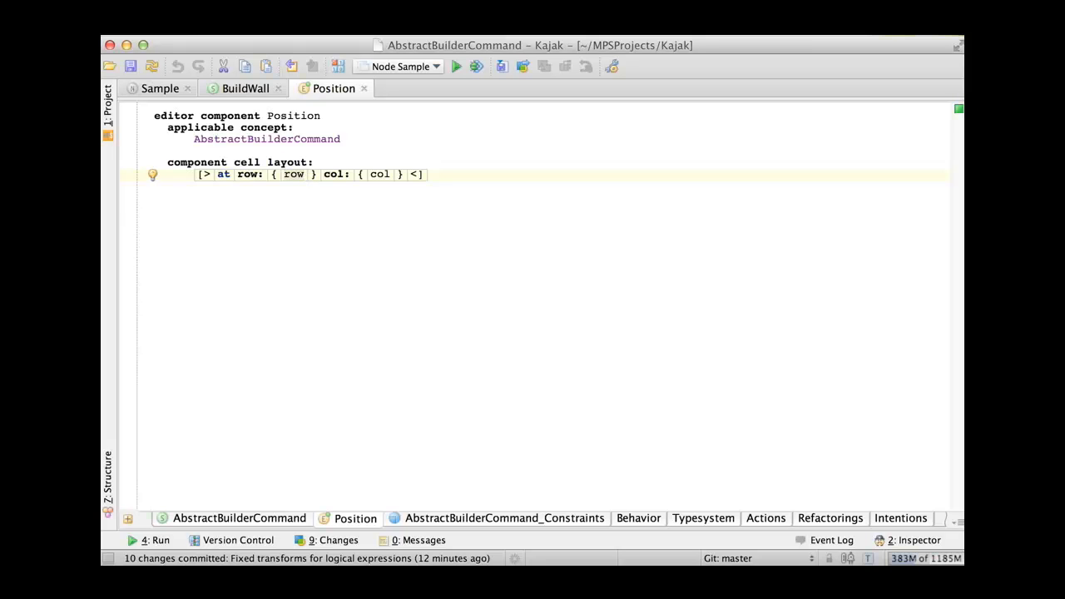
pyautogui.click(245, 88)
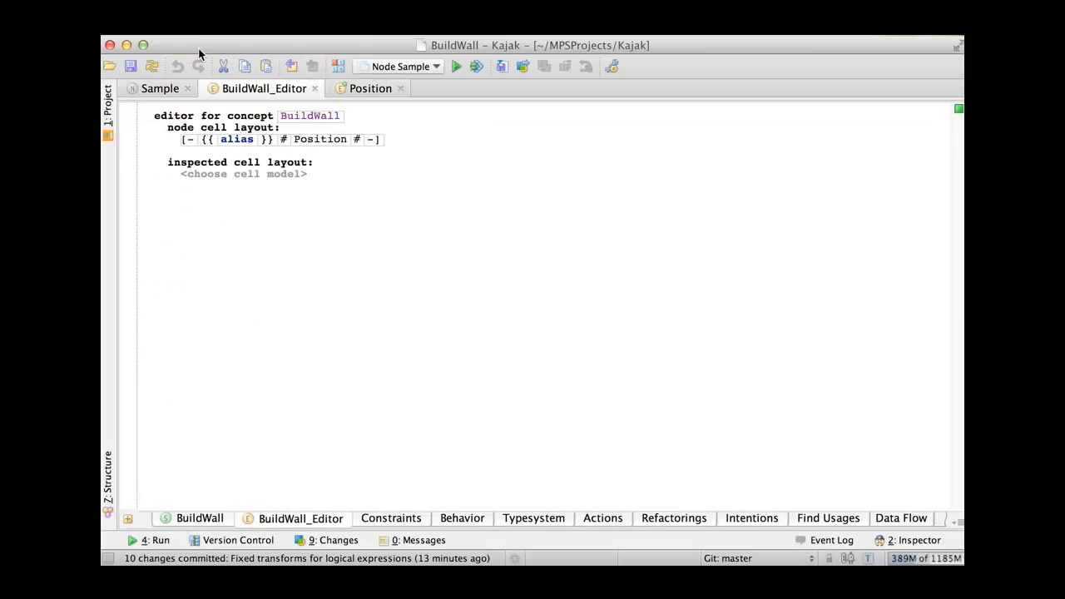
# Re-enter an editor component cell referencing Position after the alias, then return to the Sample script.
pyautogui.click(237, 140)
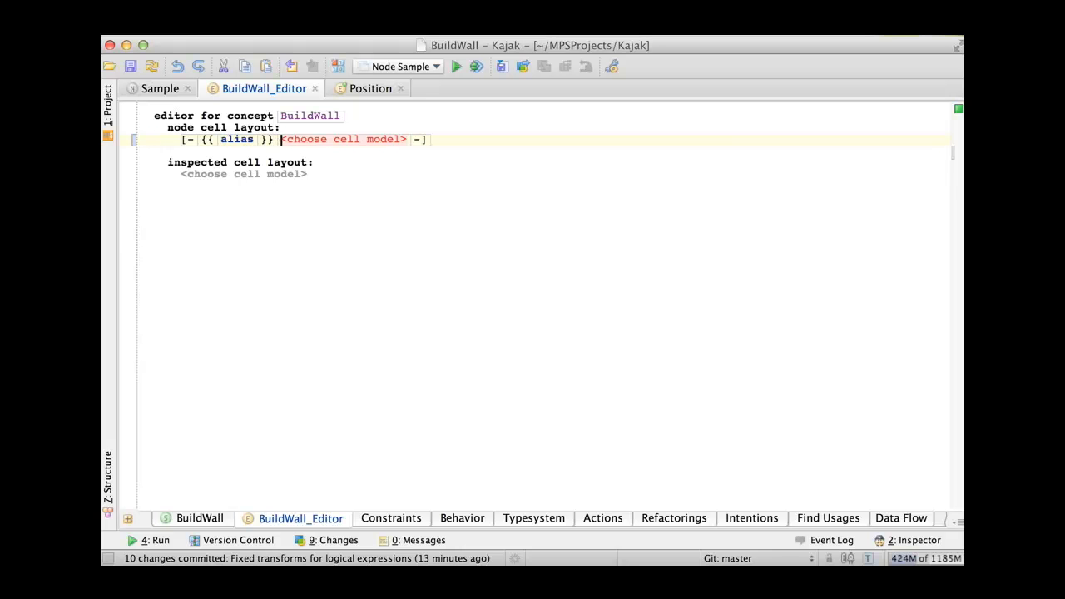
pyautogui.write('com')
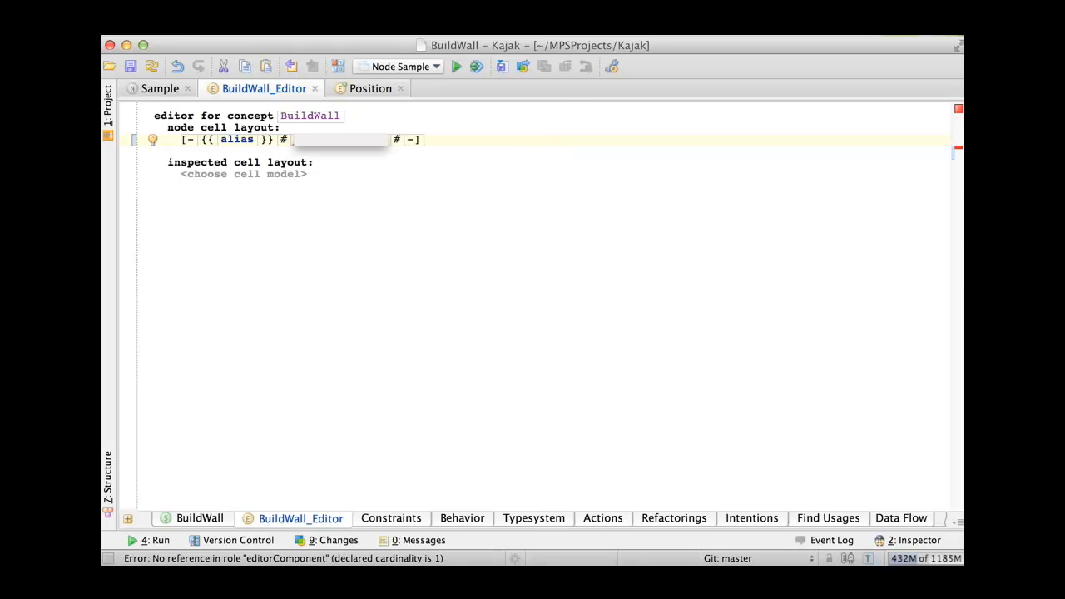
pyautogui.write('Position')
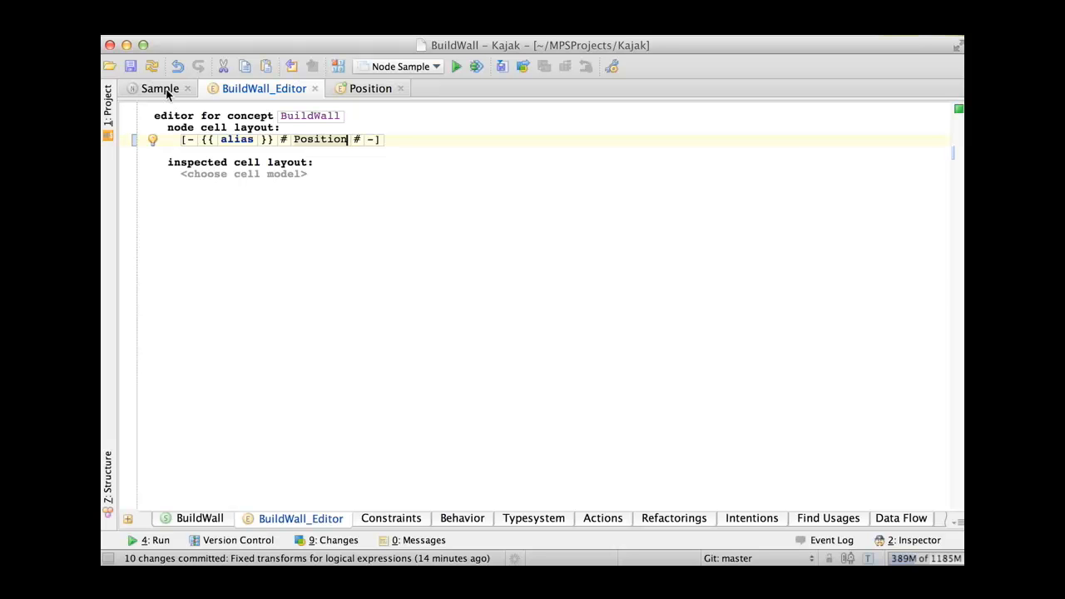
pyautogui.click(160, 88)
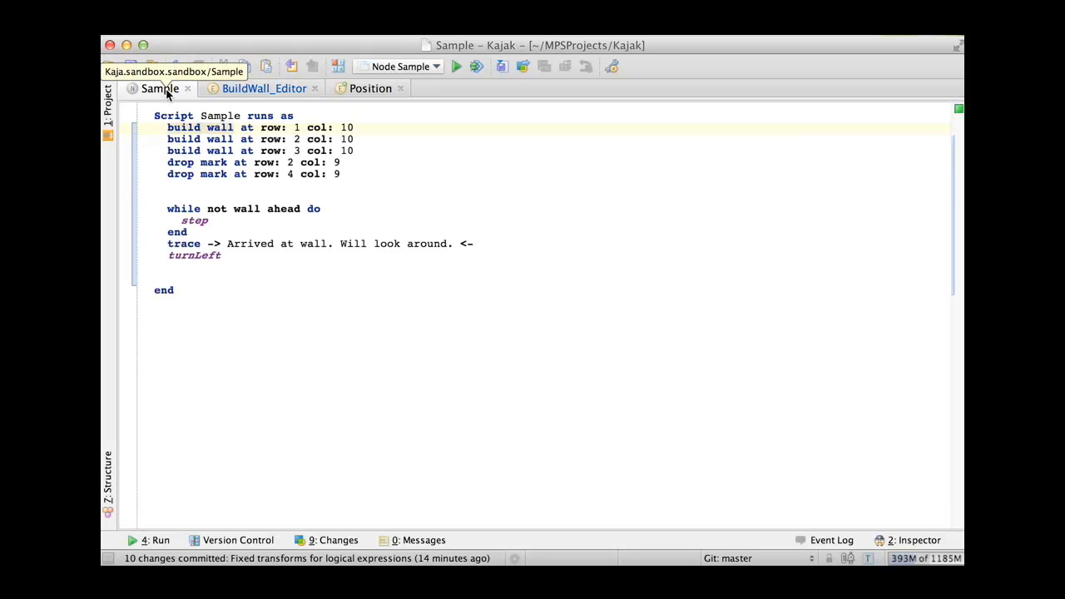